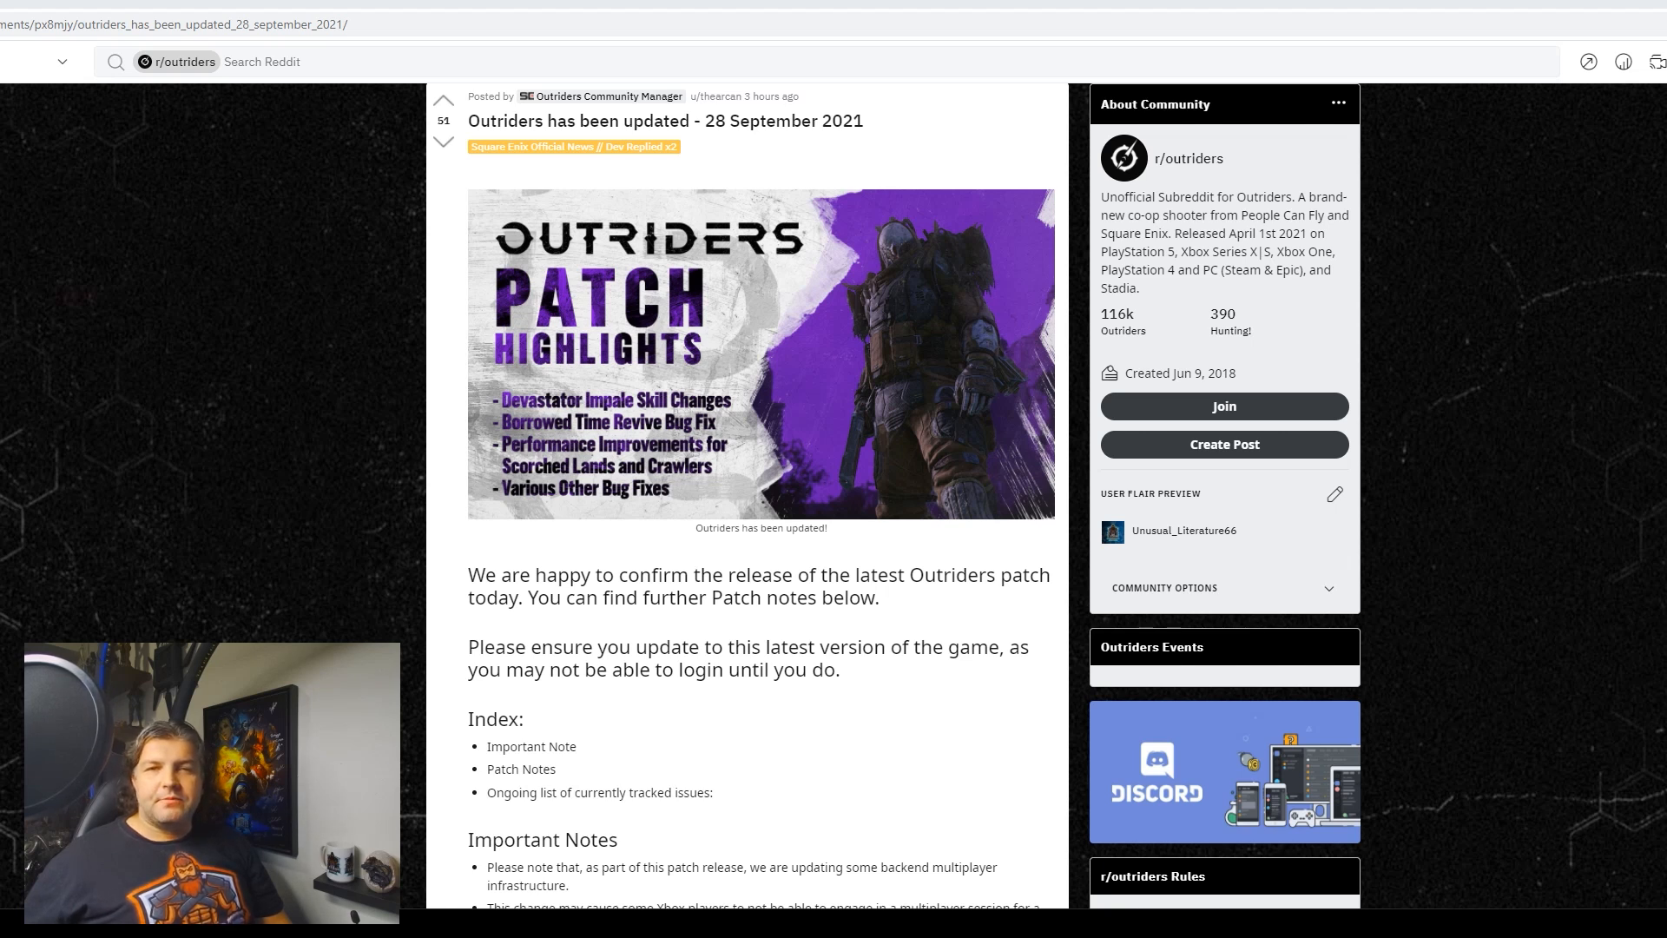
scroll("down", 3)
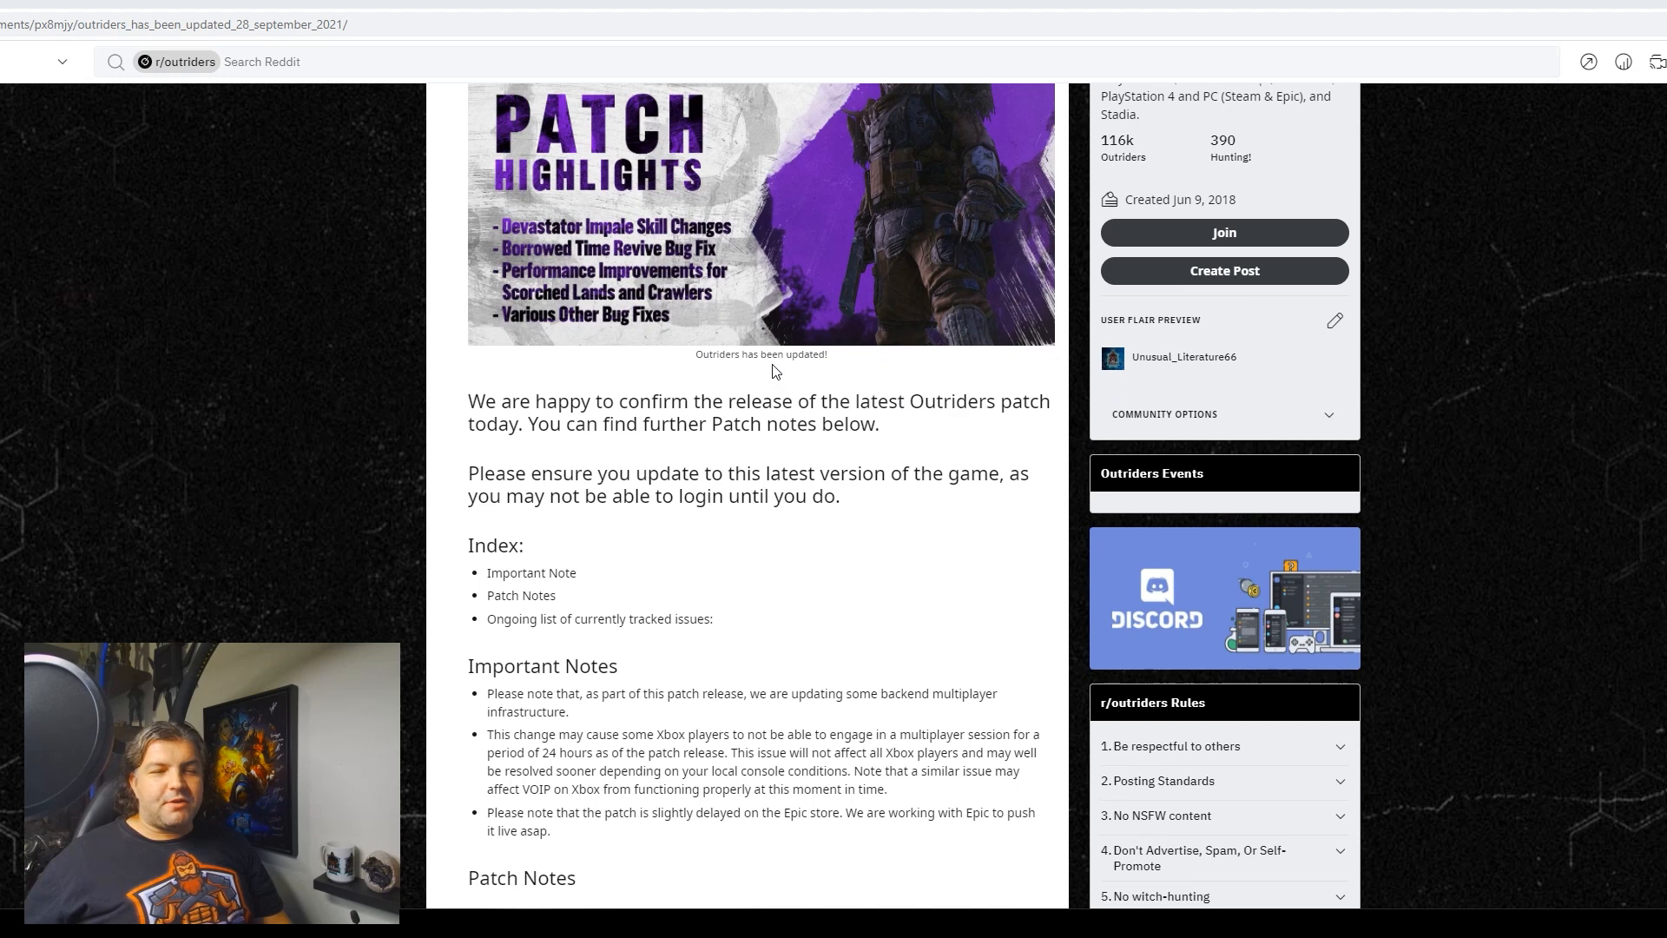
scroll("down", 3)
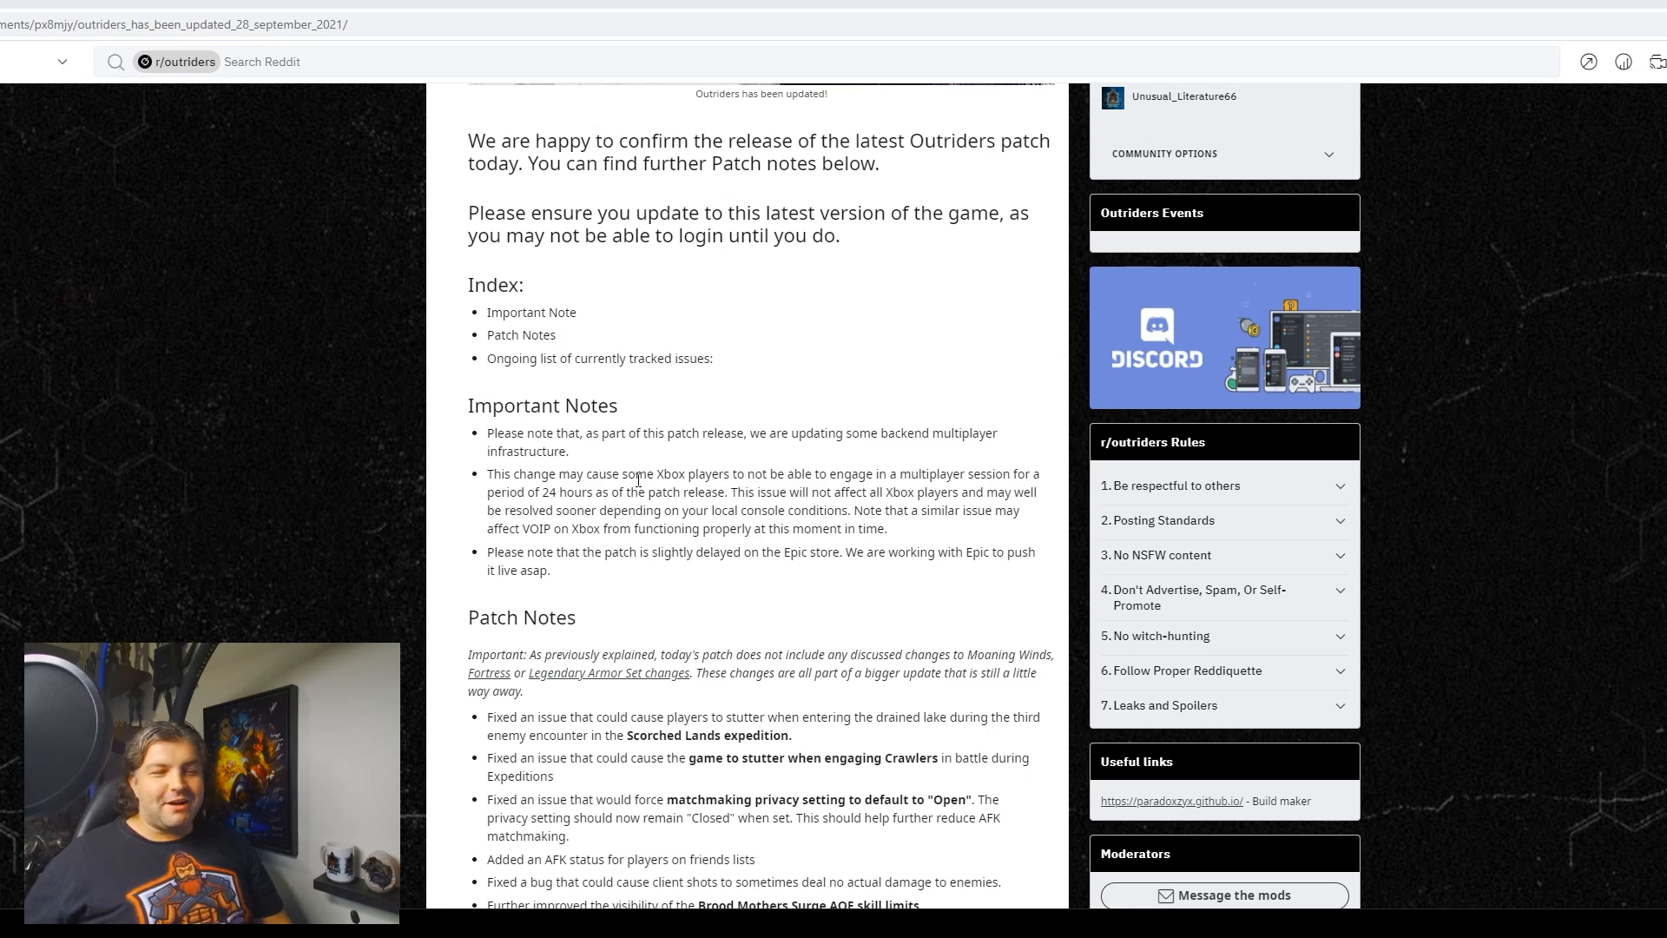
scroll("down", 3)
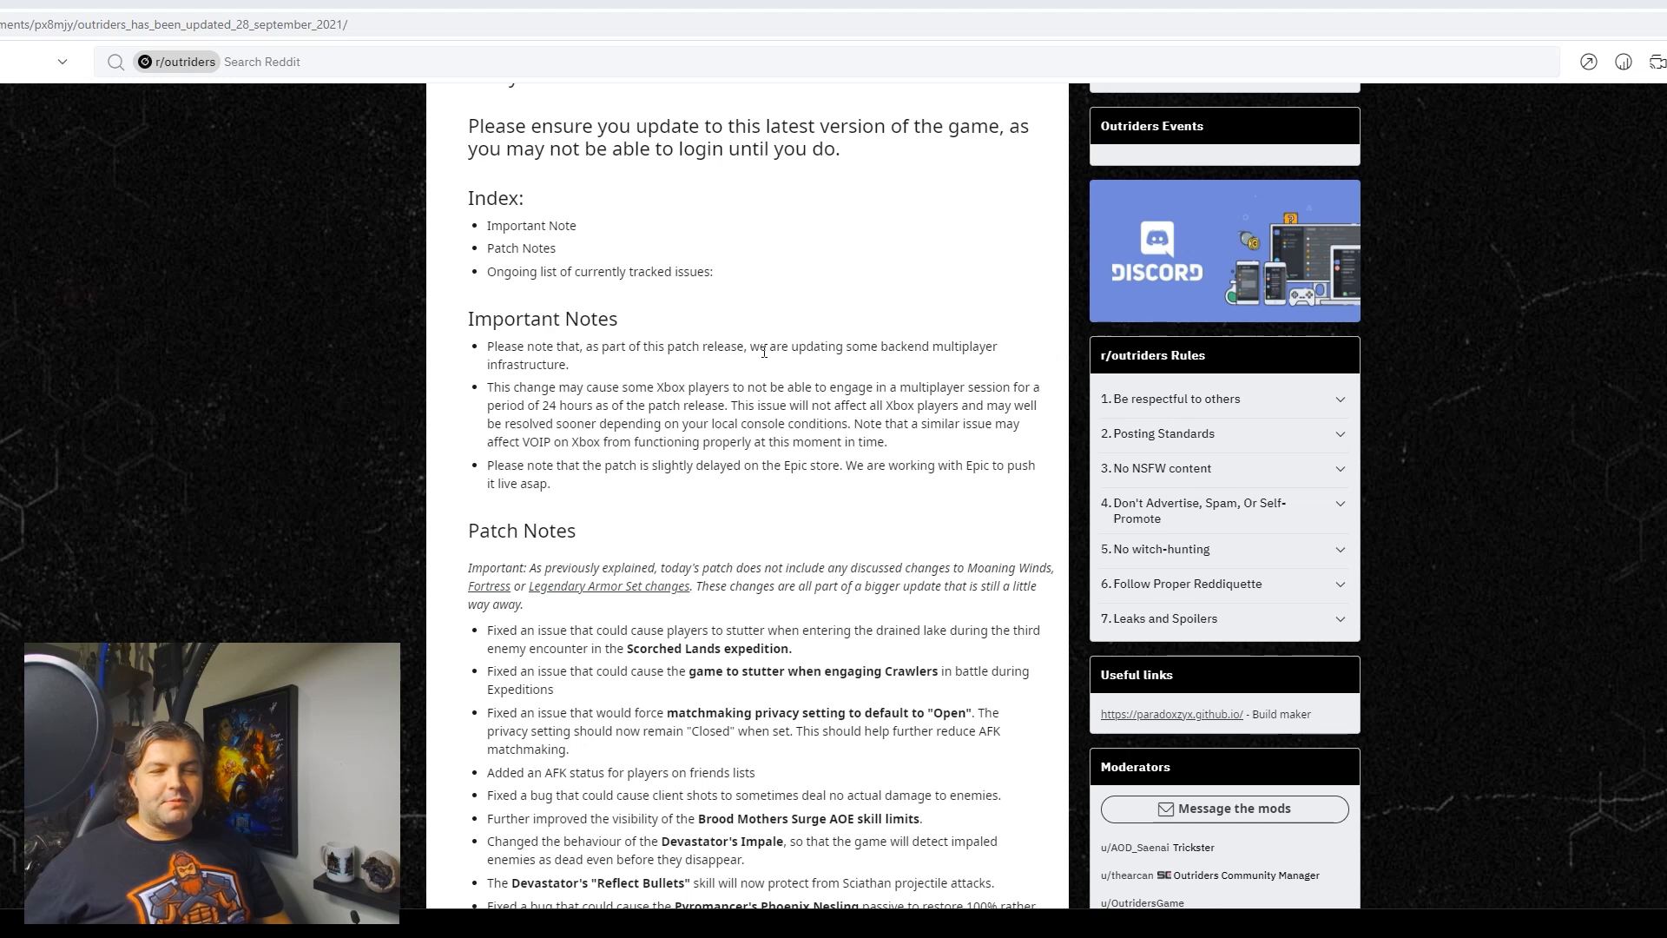
scroll("down", 3)
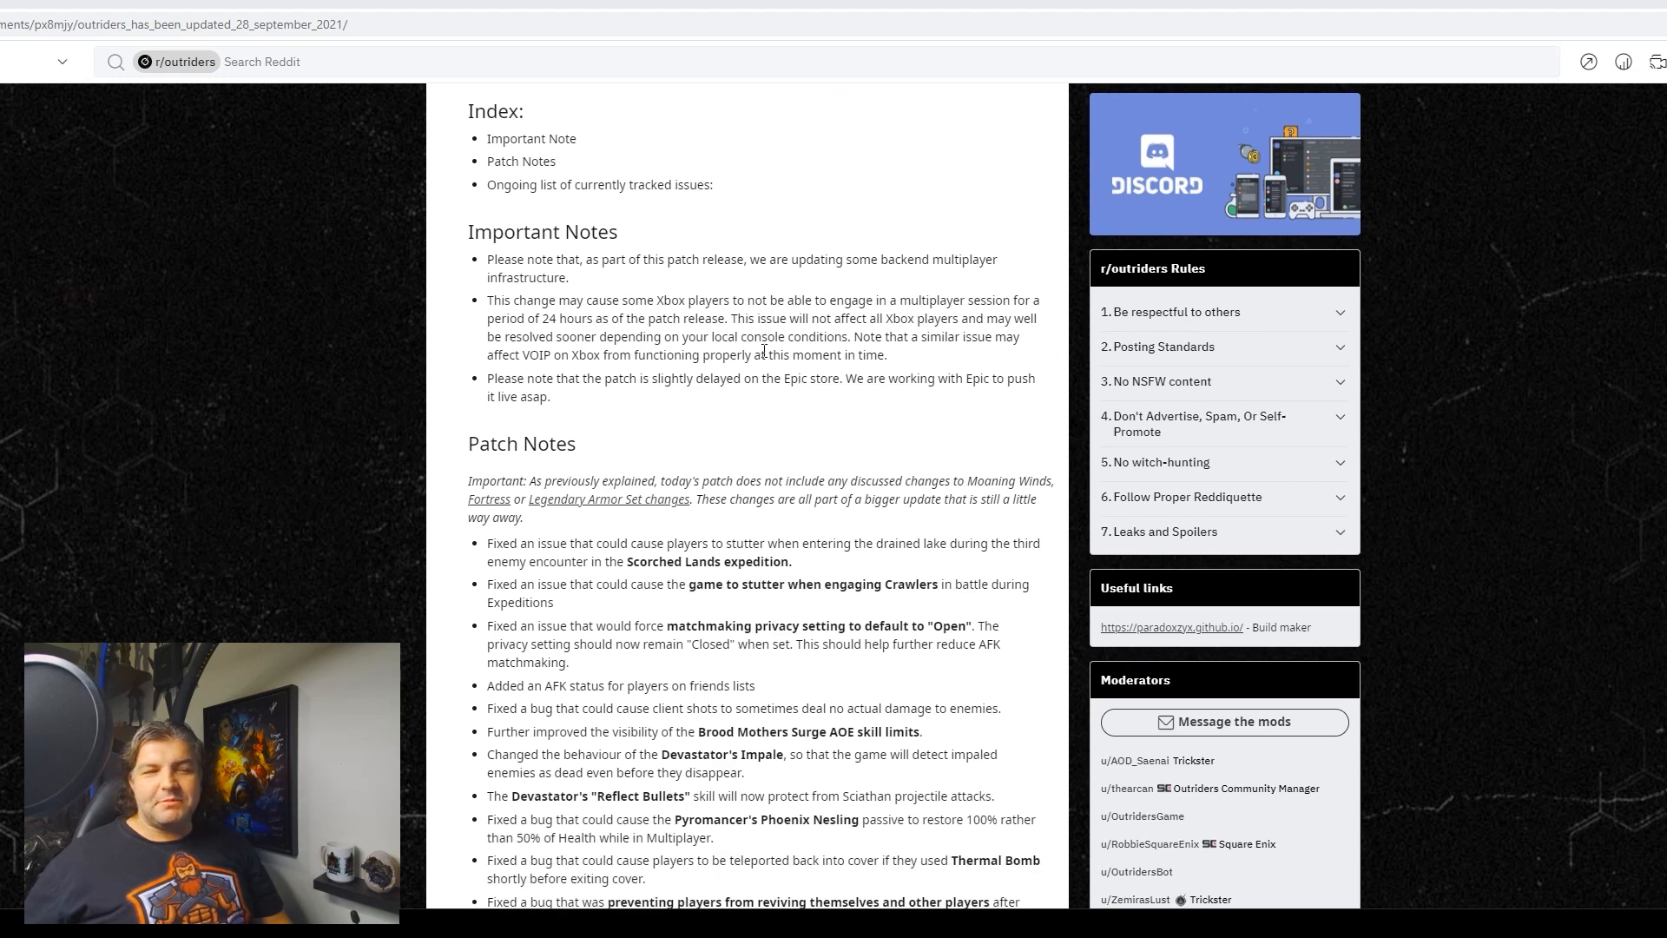
scroll("down", 3)
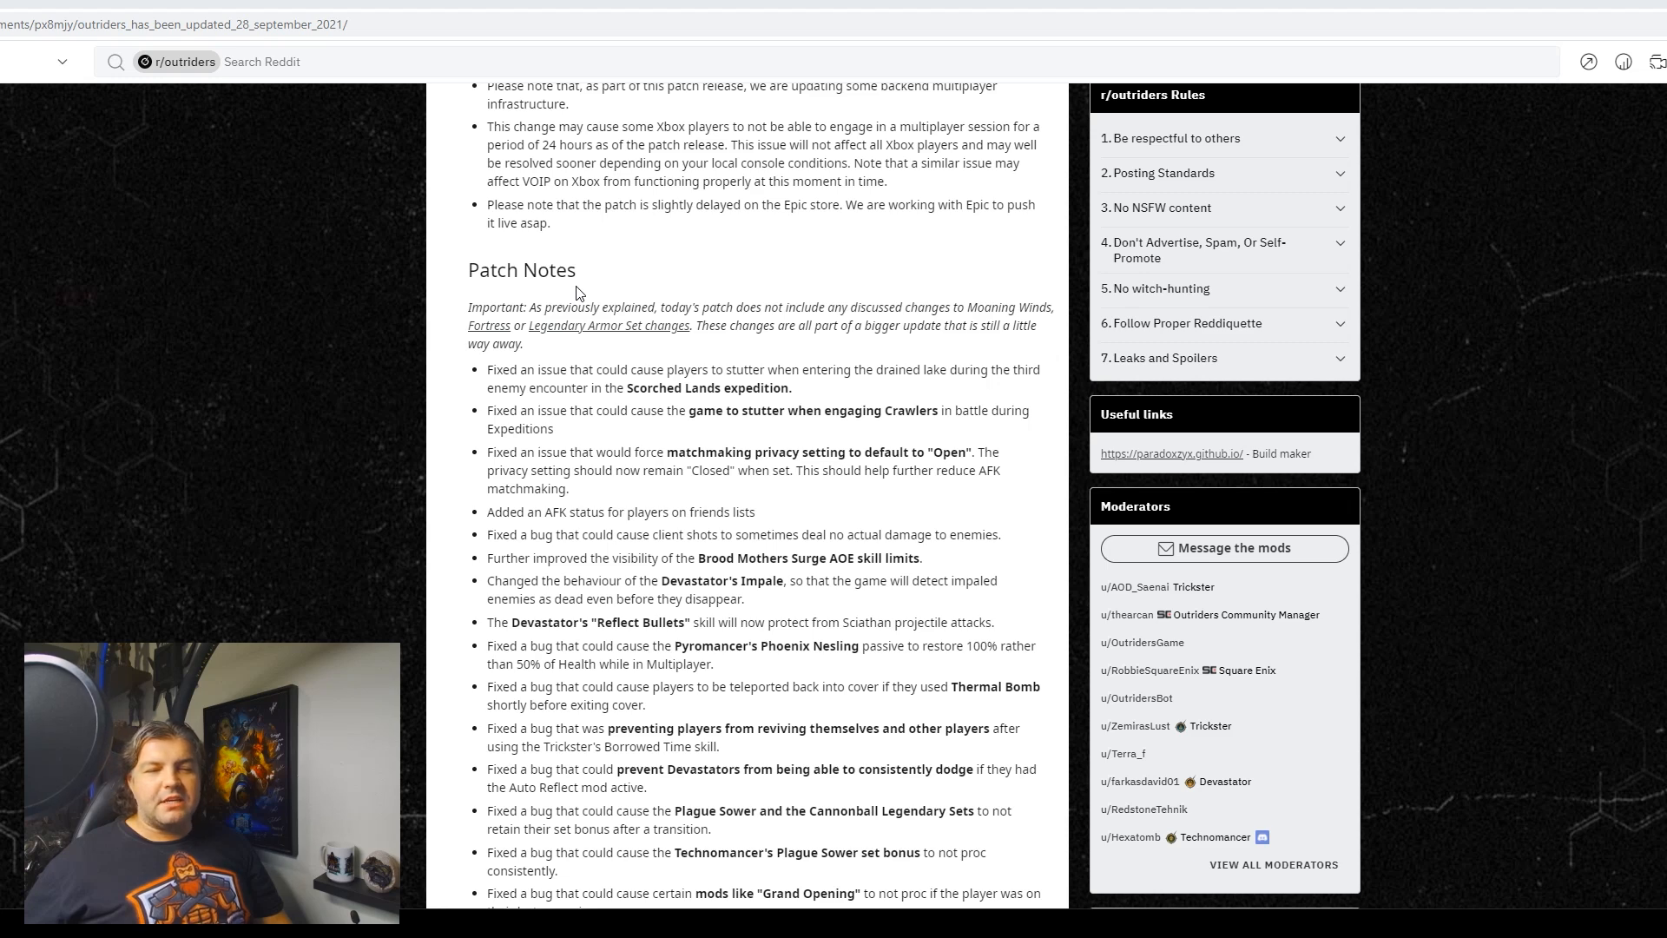
scroll("down", 3)
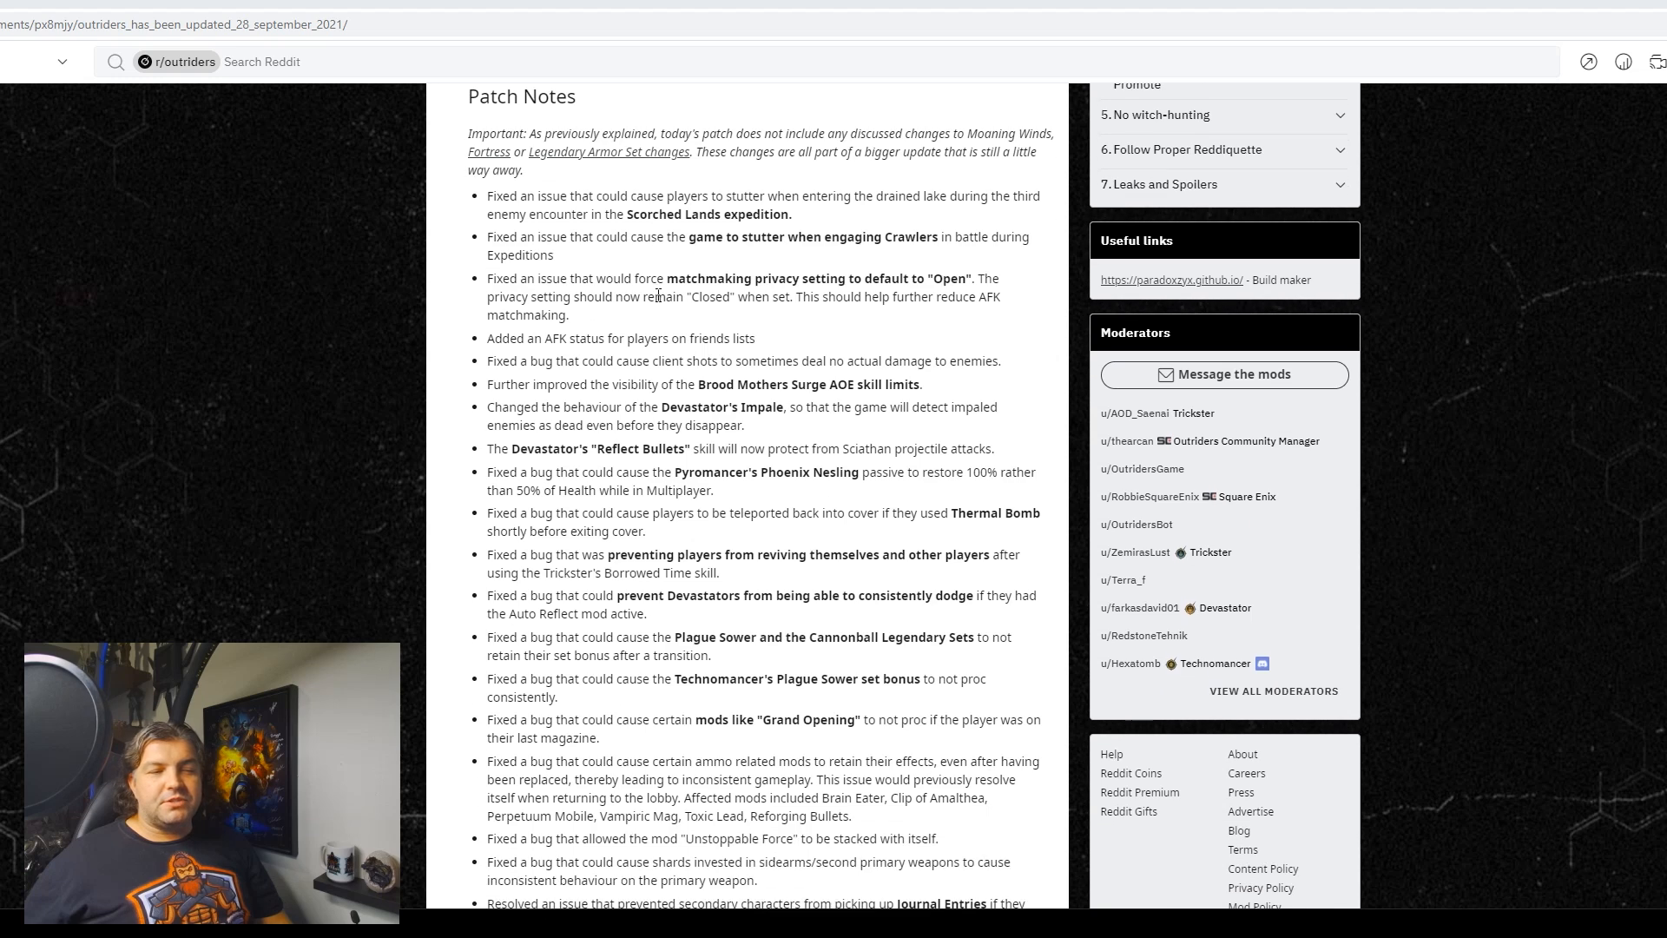
mouse_move(692, 282)
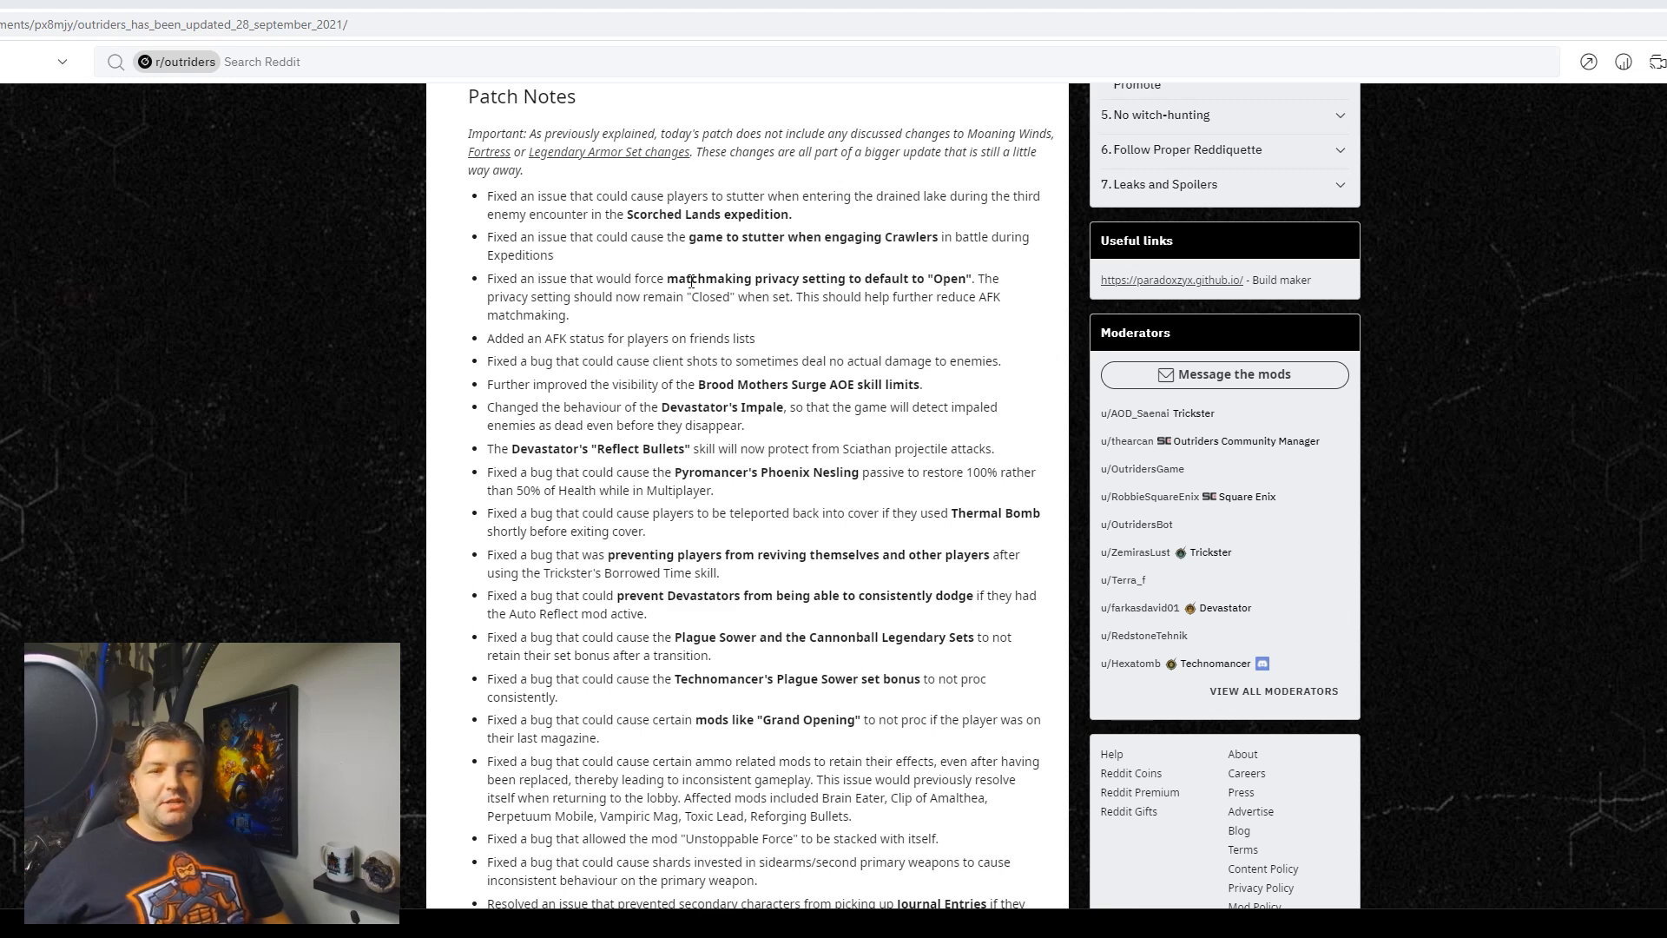
mouse_move(643, 316)
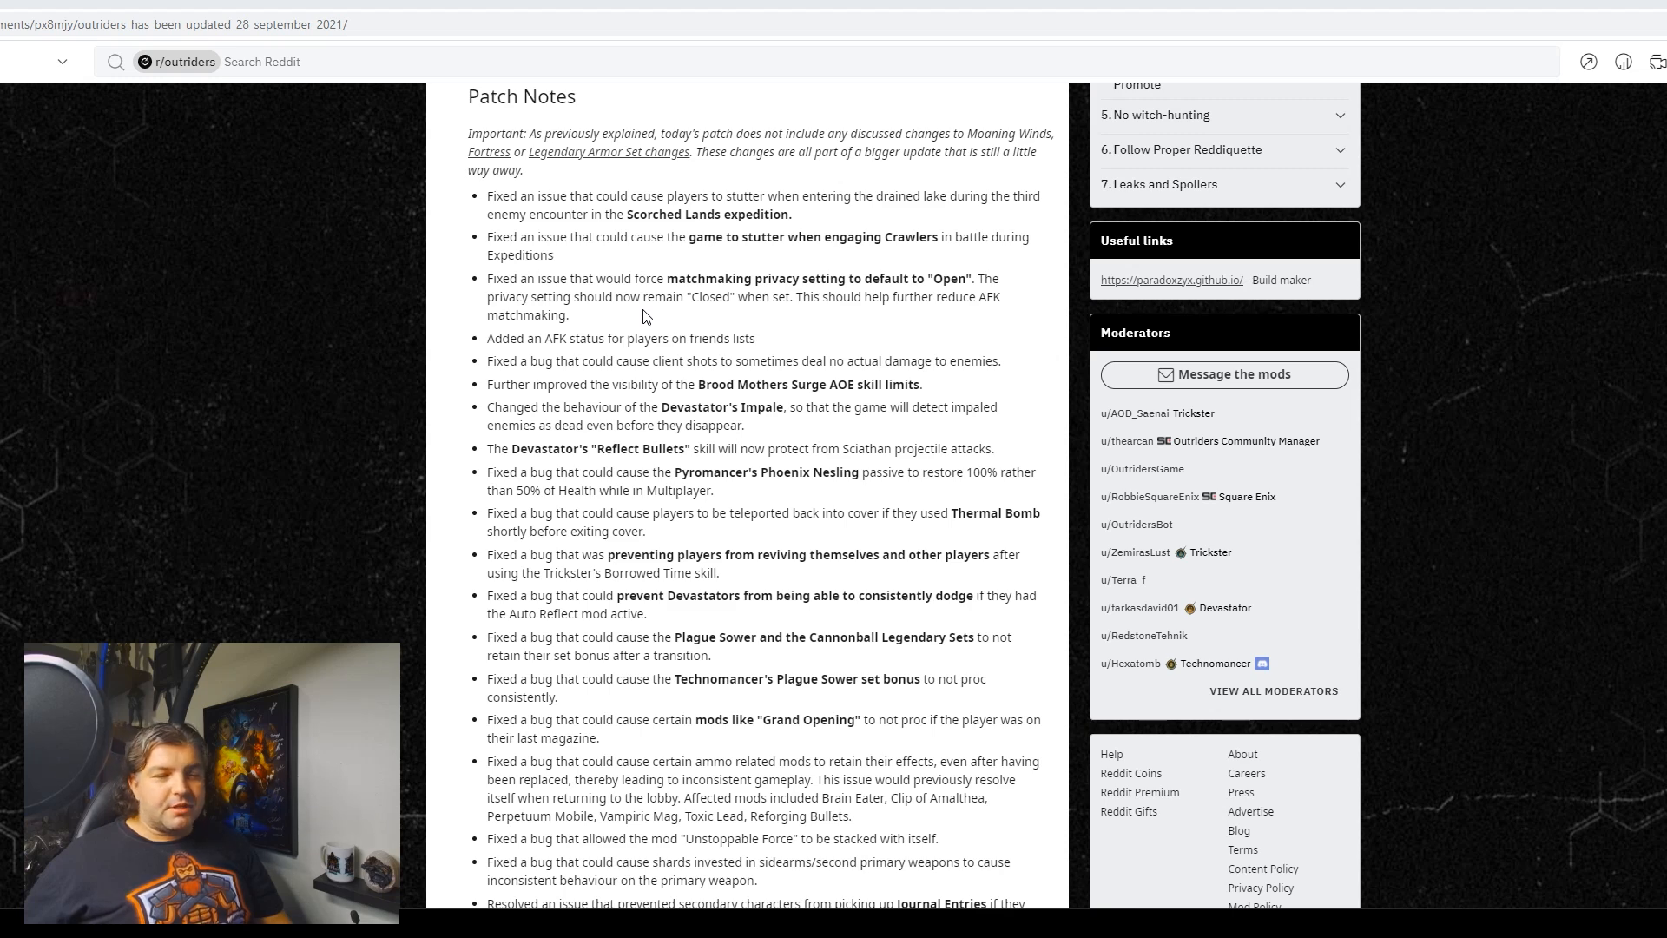
scroll("down", 3)
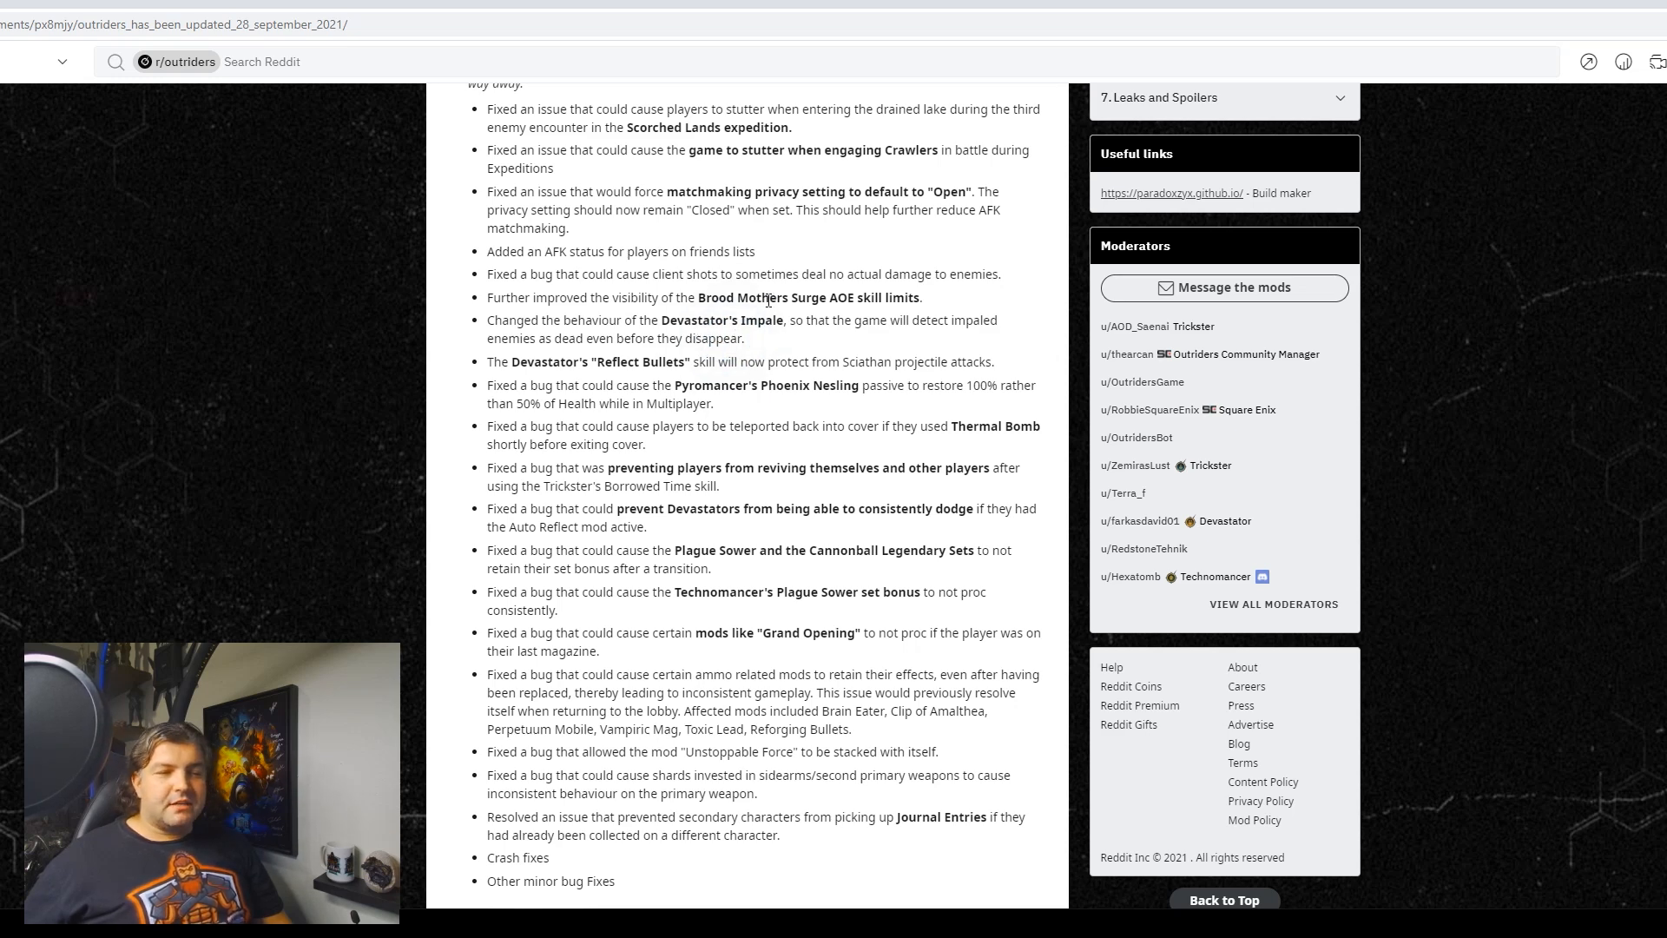
scroll("down", 3)
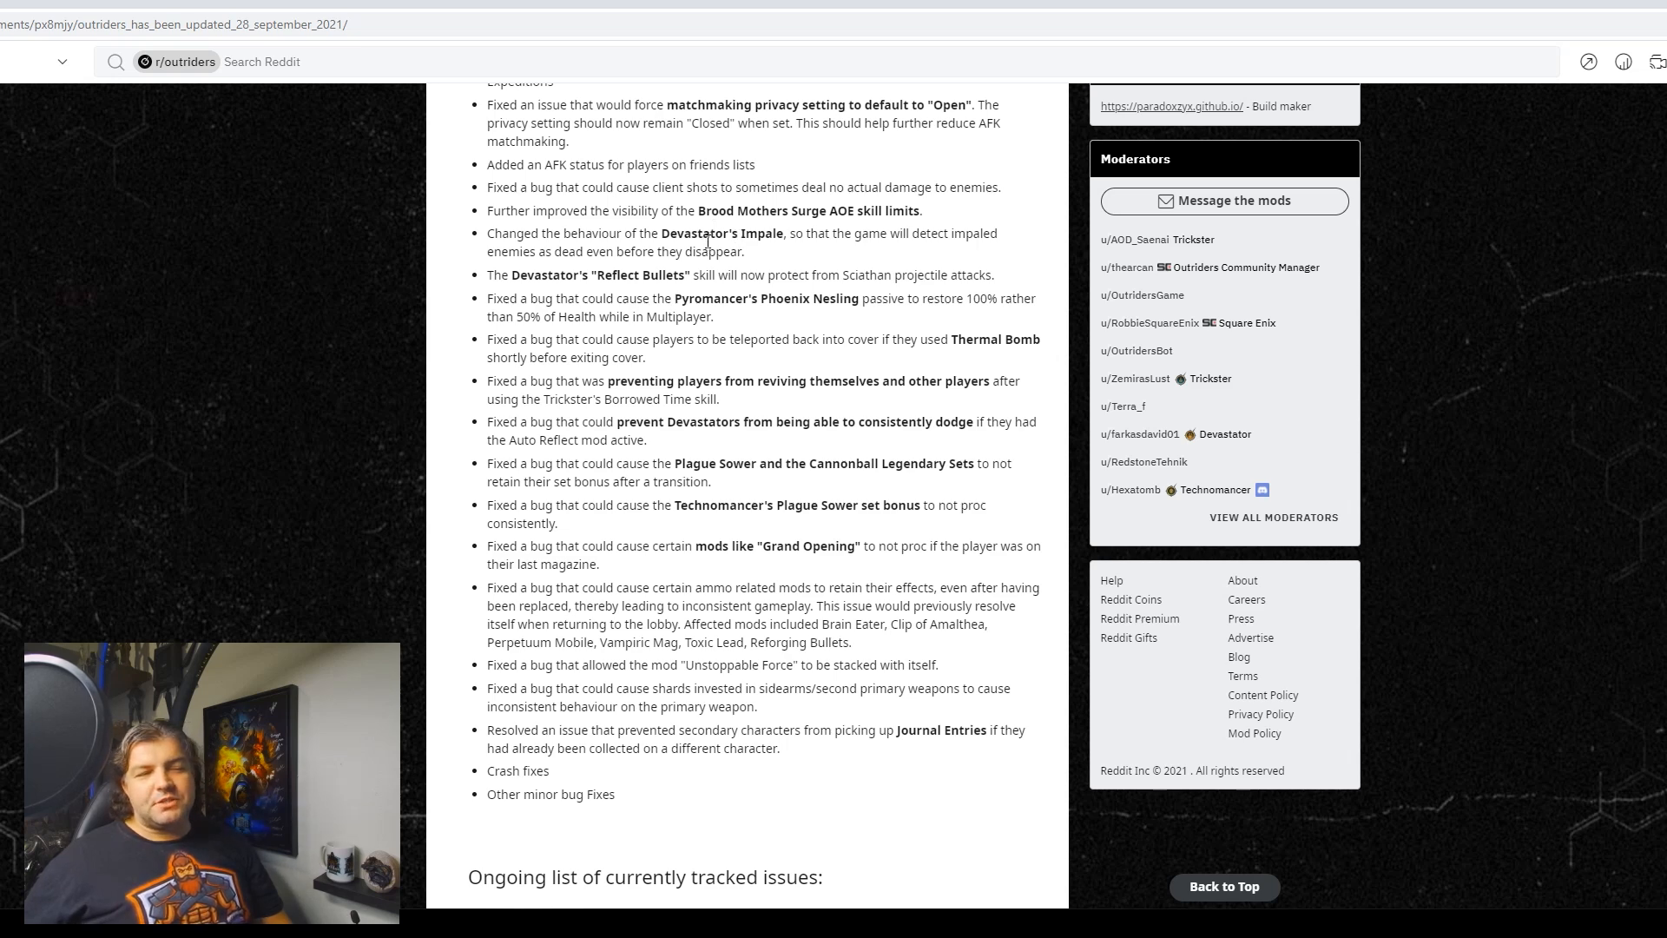
scroll("down", 3)
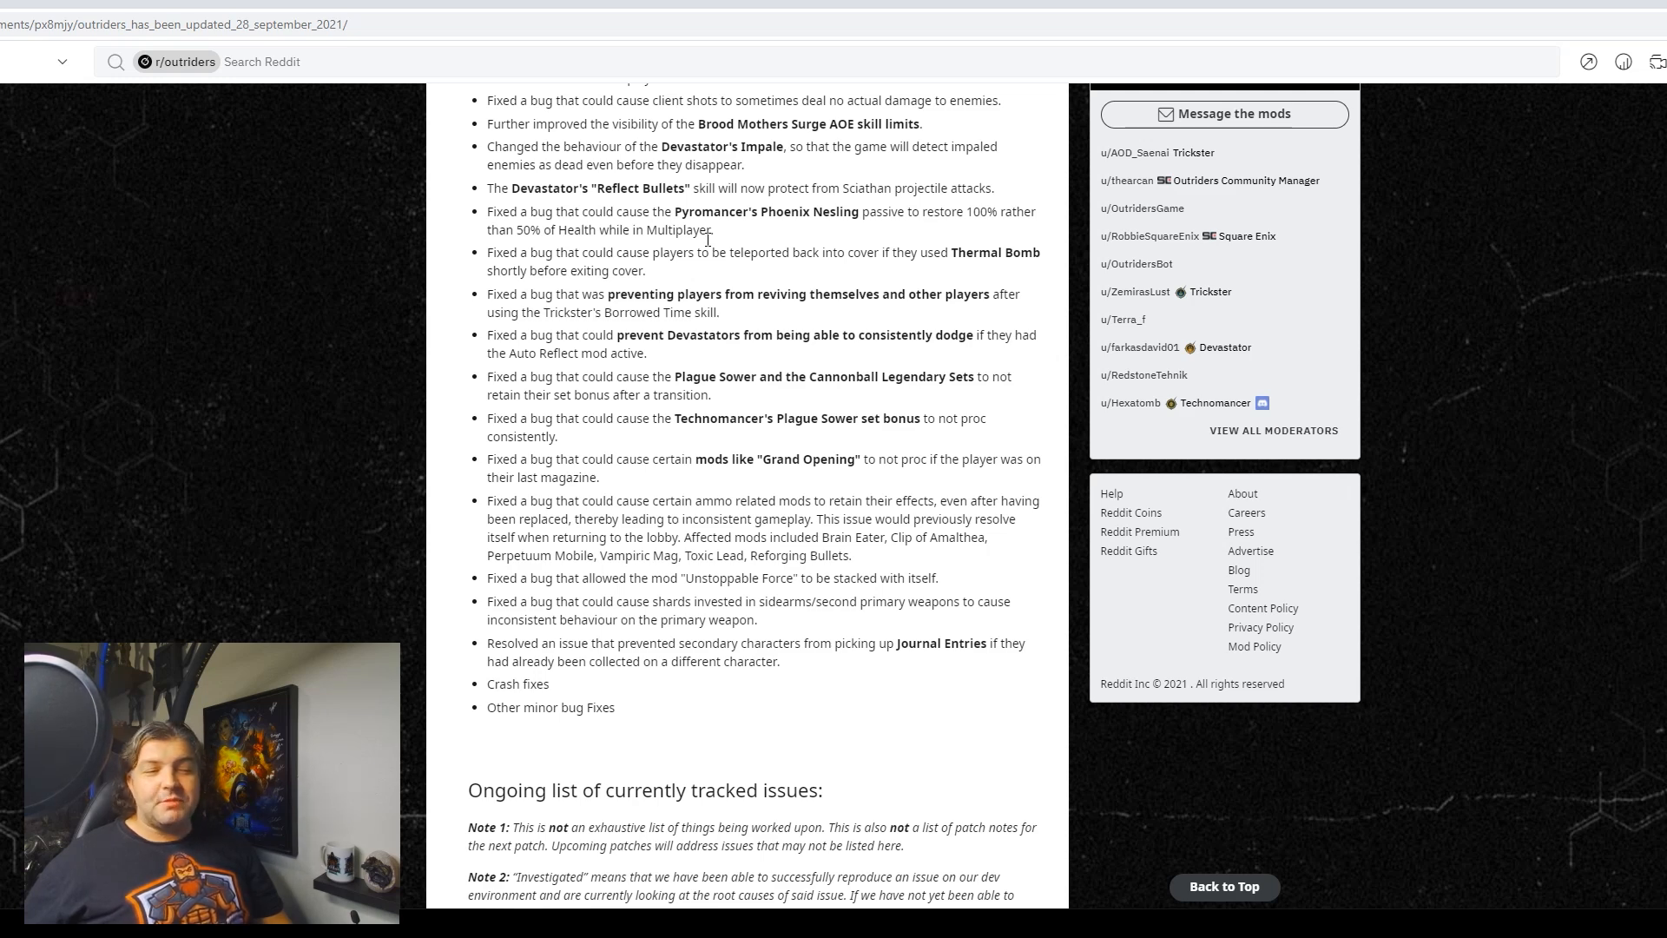
mouse_move(708, 245)
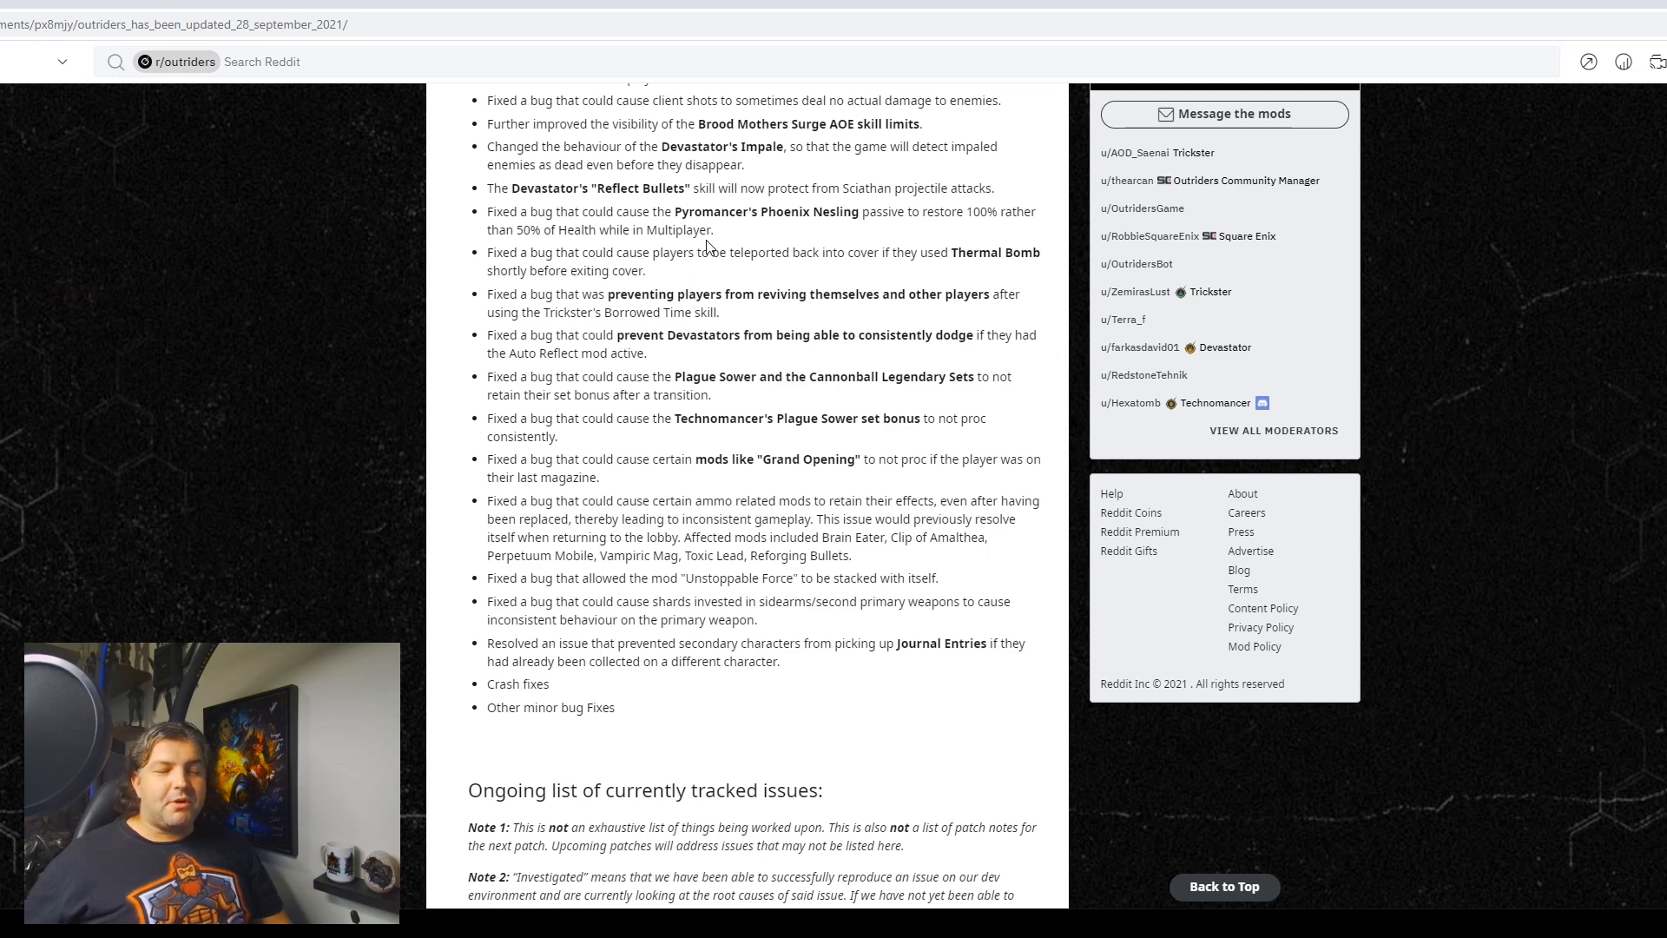
scroll("down", 3)
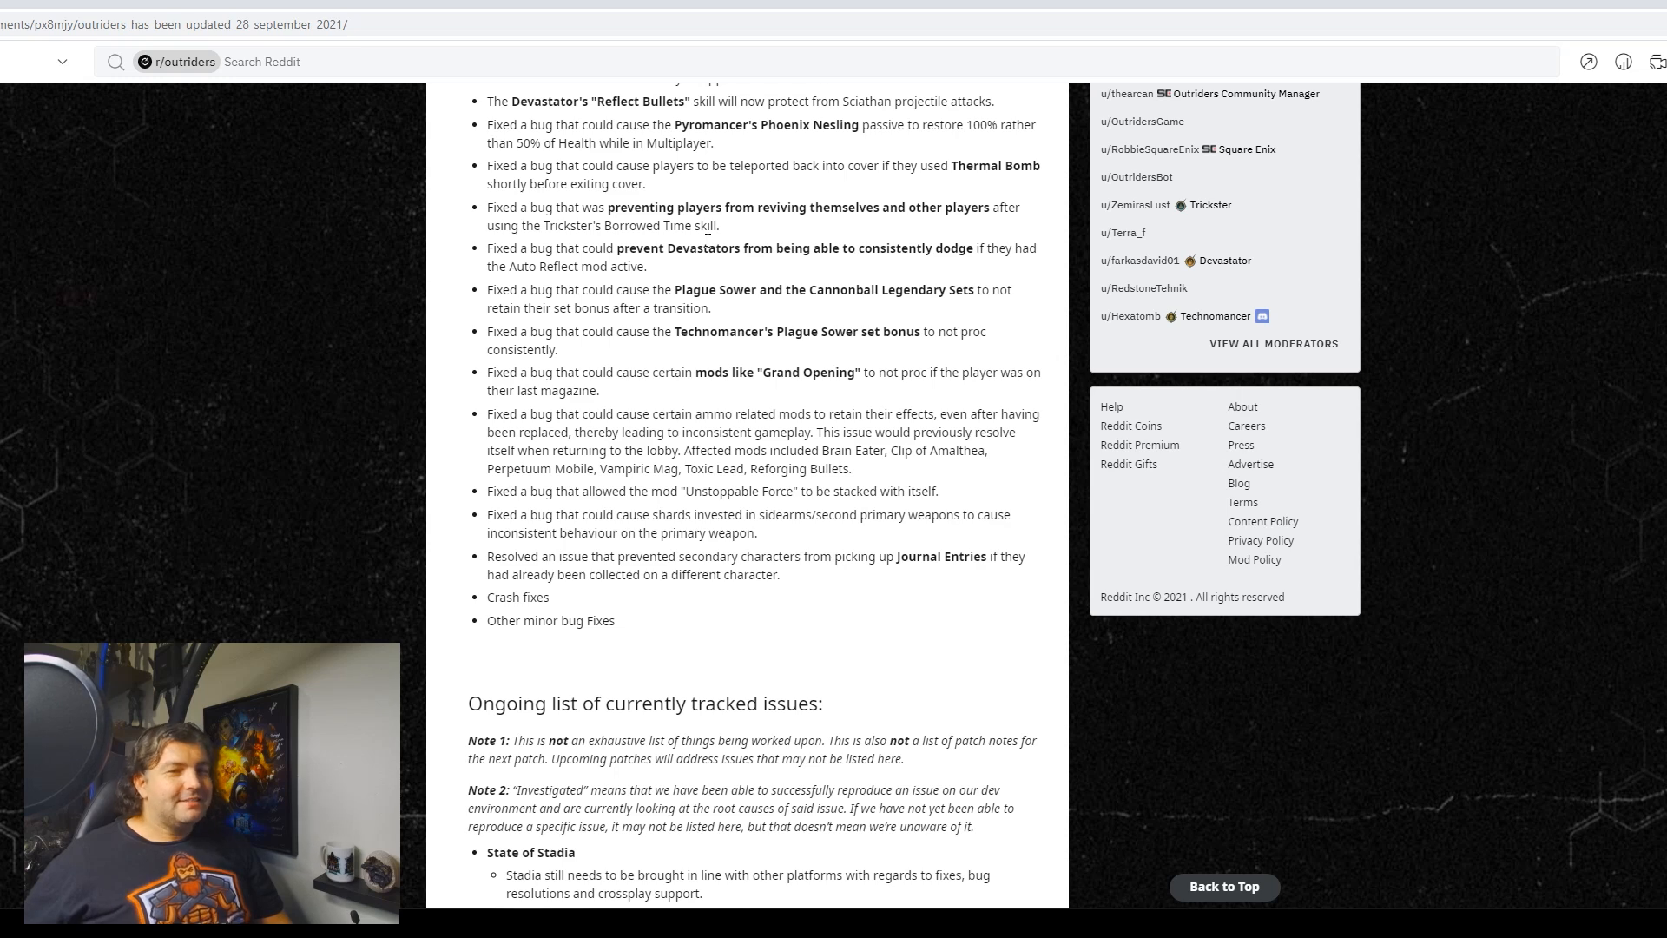
scroll("down", 3)
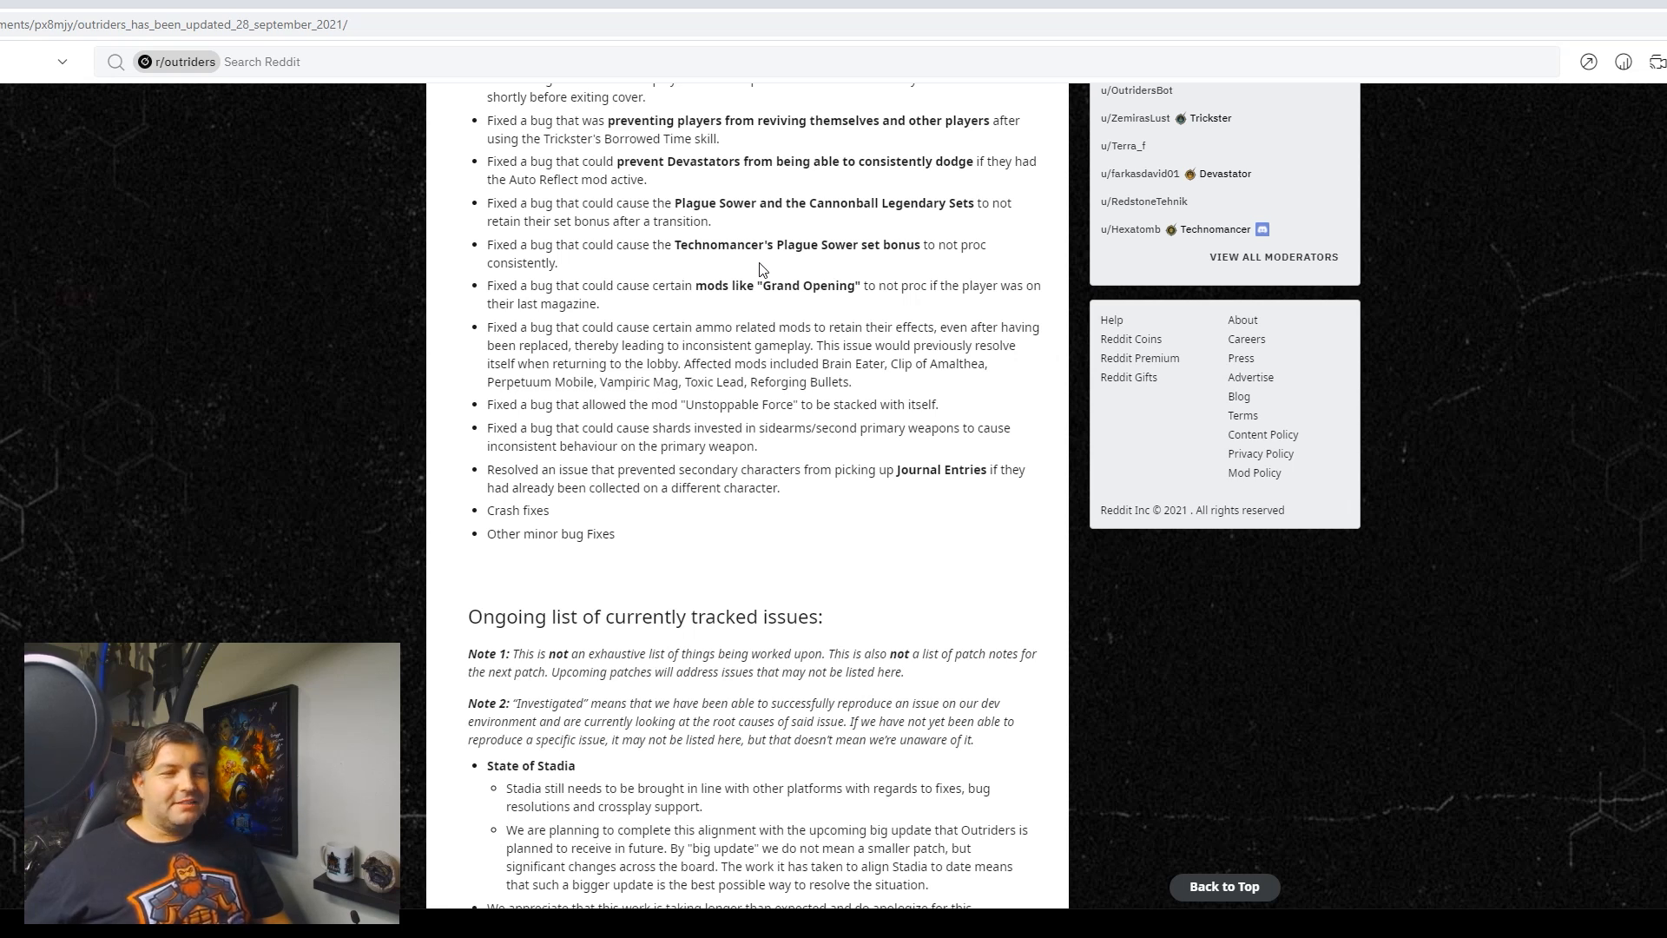
scroll("down", 3)
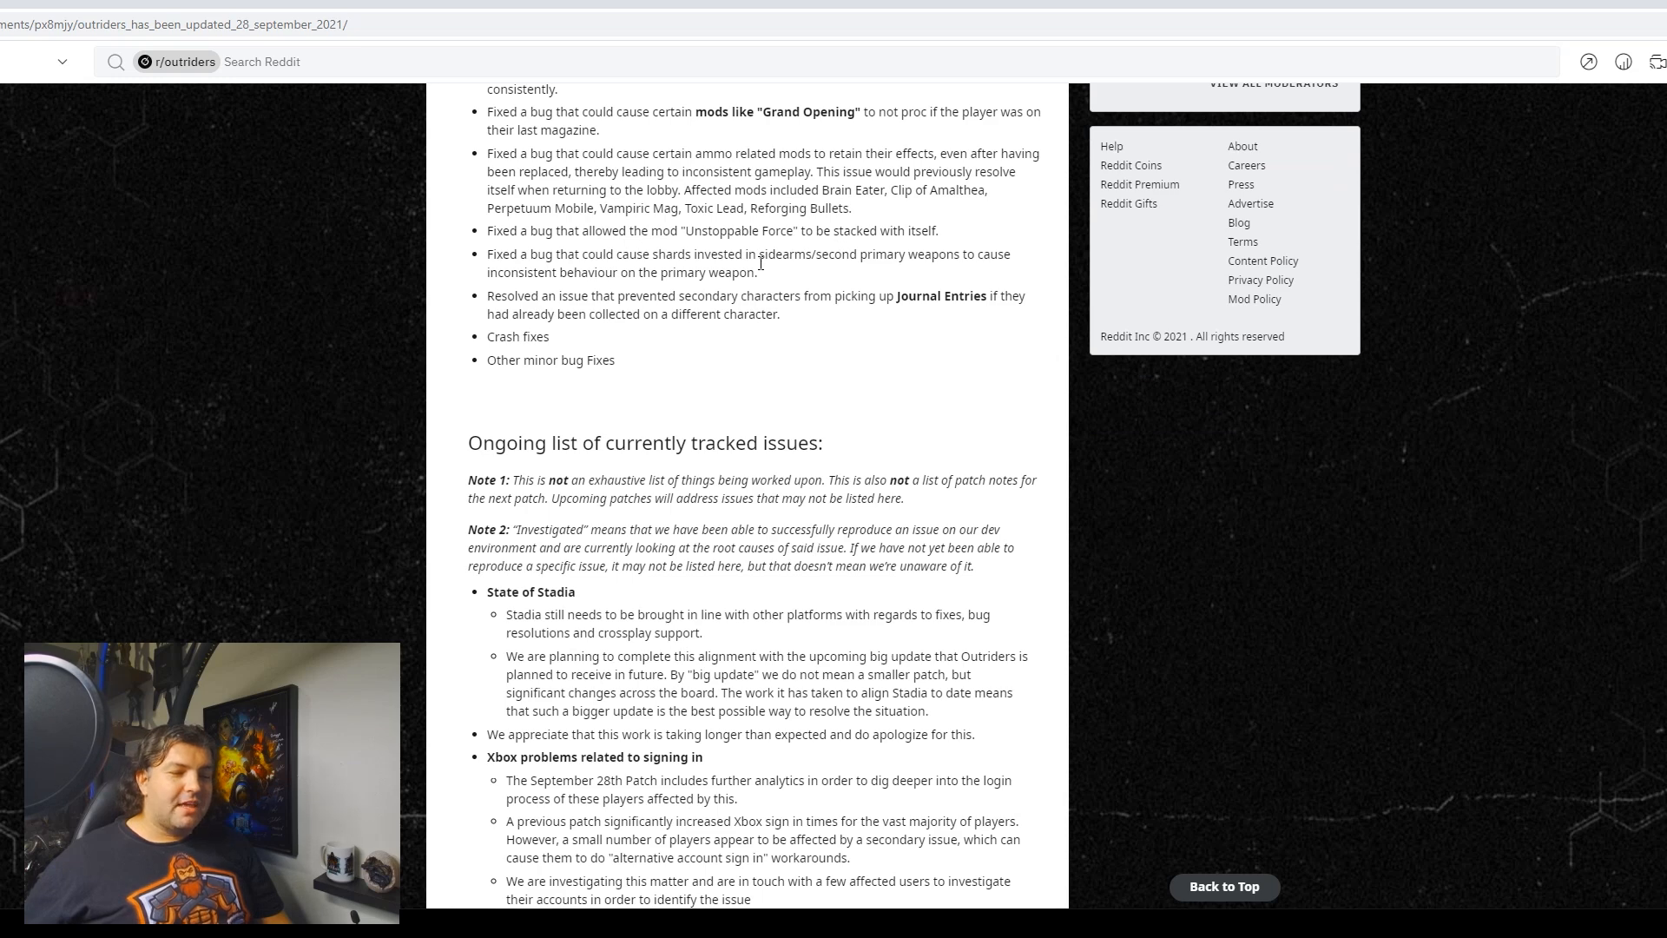
scroll("up", 3)
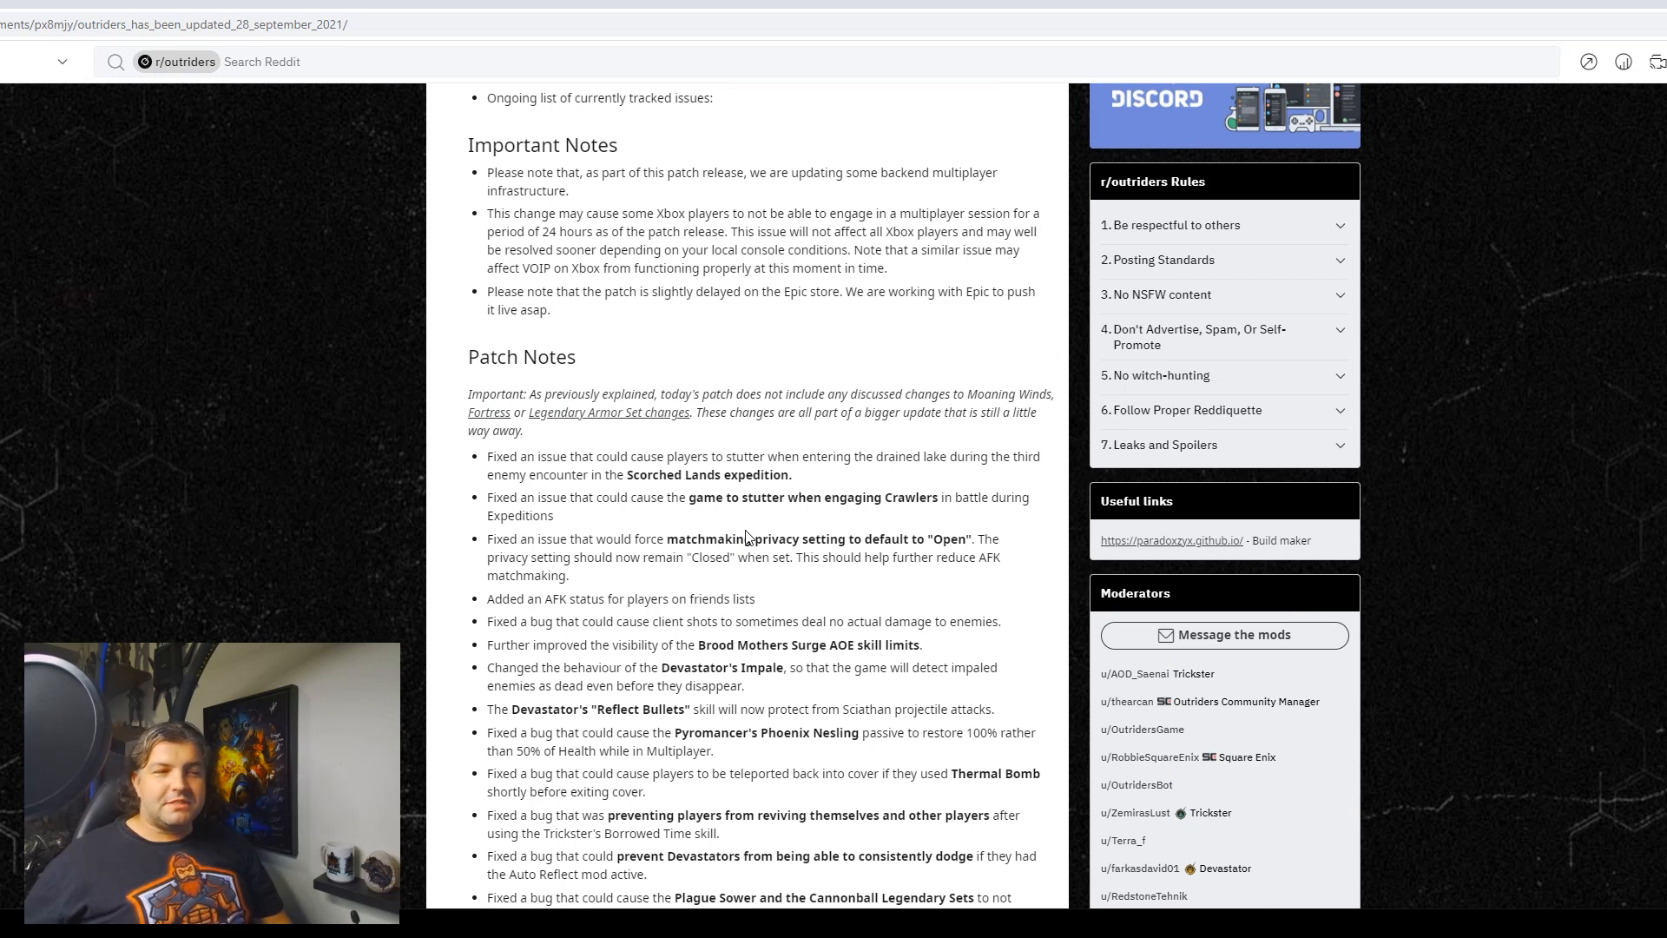
scroll("up", 3)
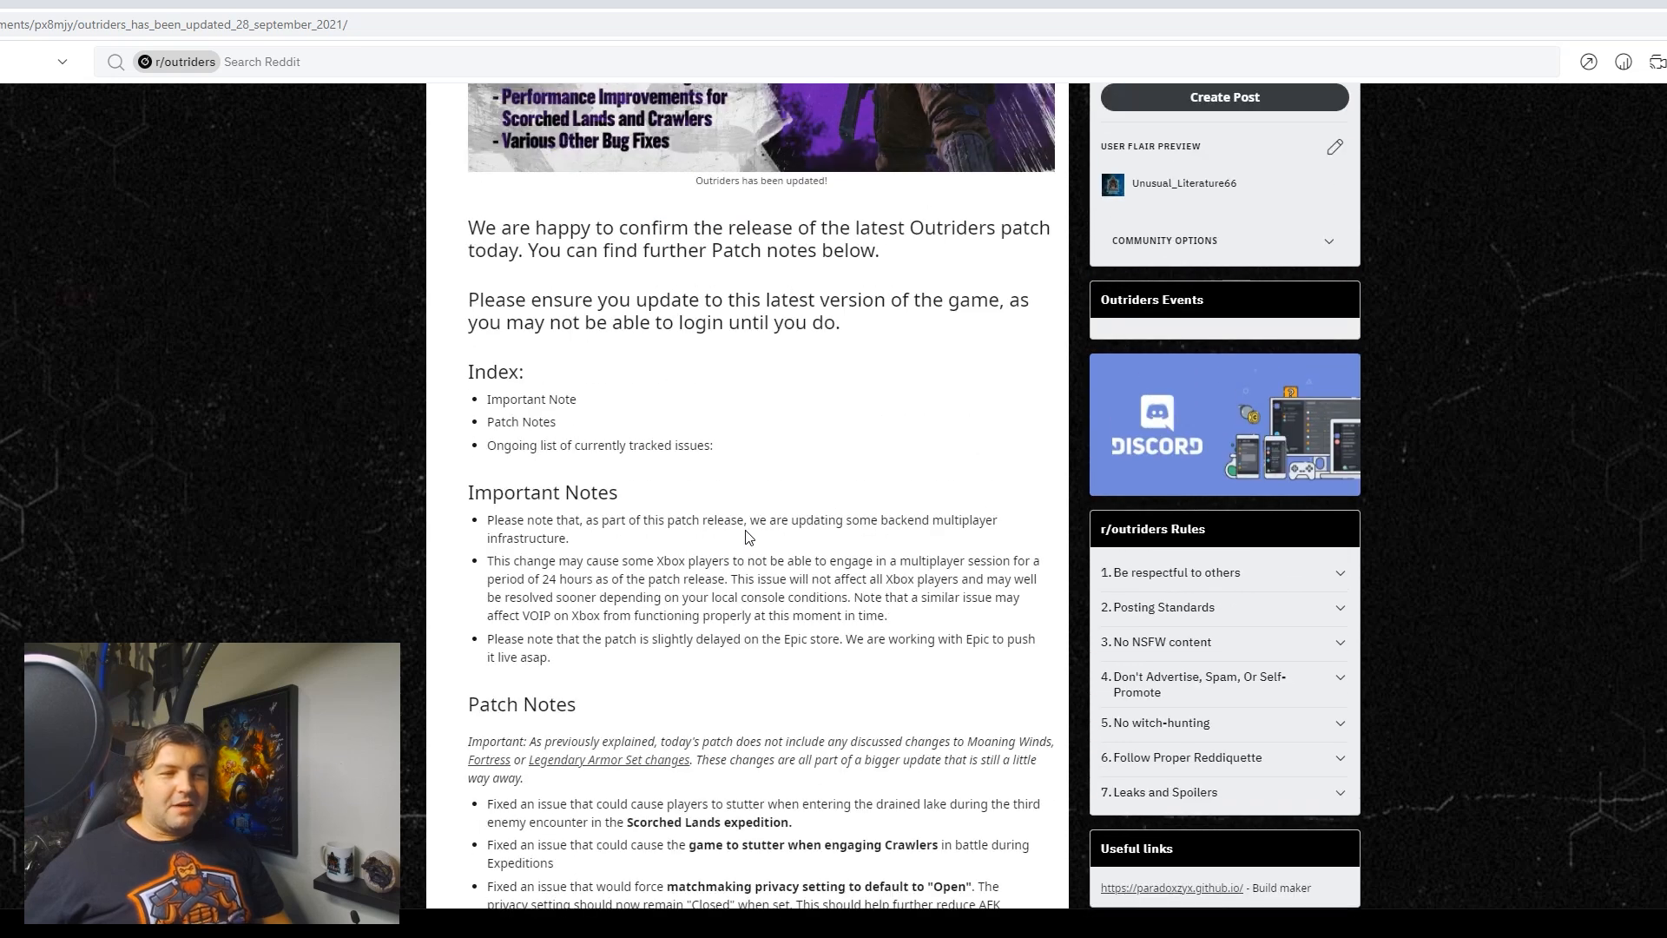